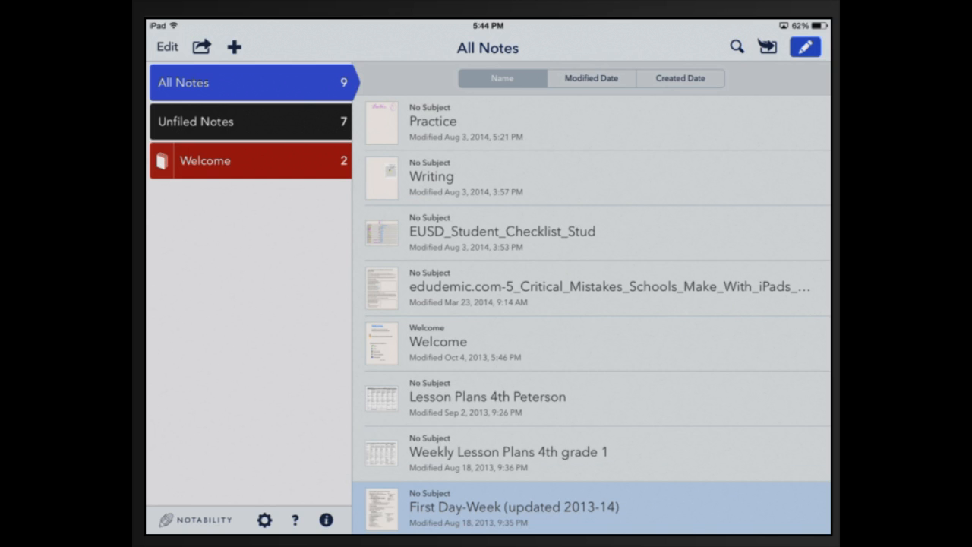
Create a divider named Class beneath the Welcome subject
{"action": "left_click", "coordinate": [234, 46]}
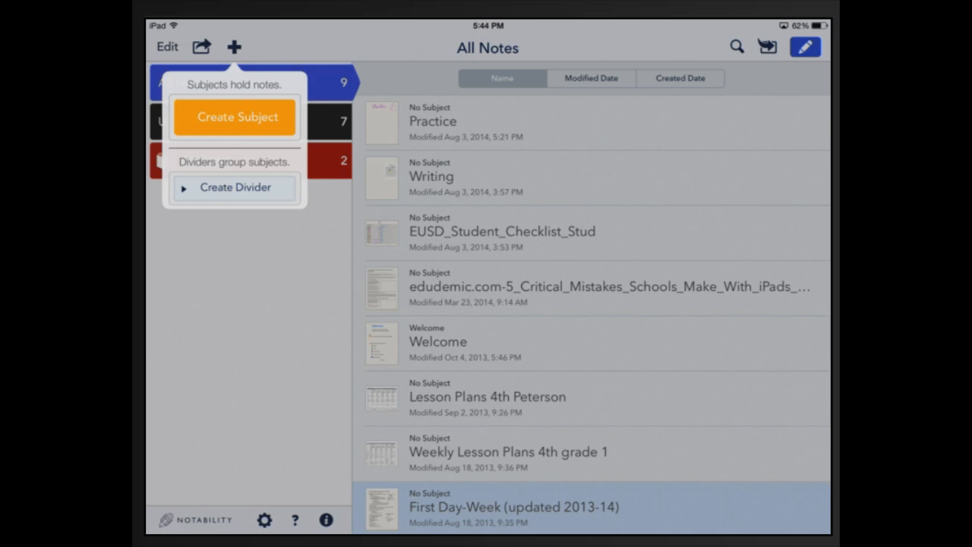
{"action": "left_click", "coordinate": [234, 187]}
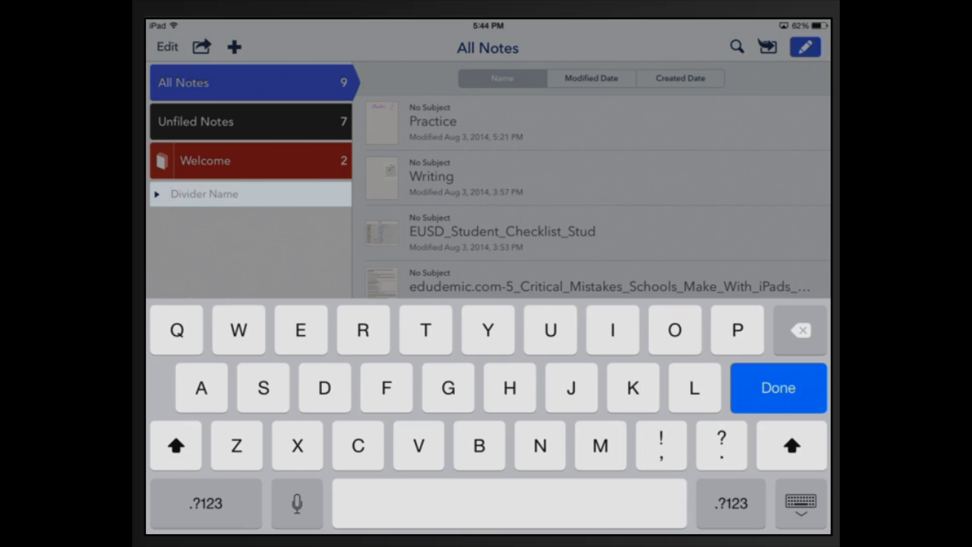
{"action": "type", "text": "Clas"}
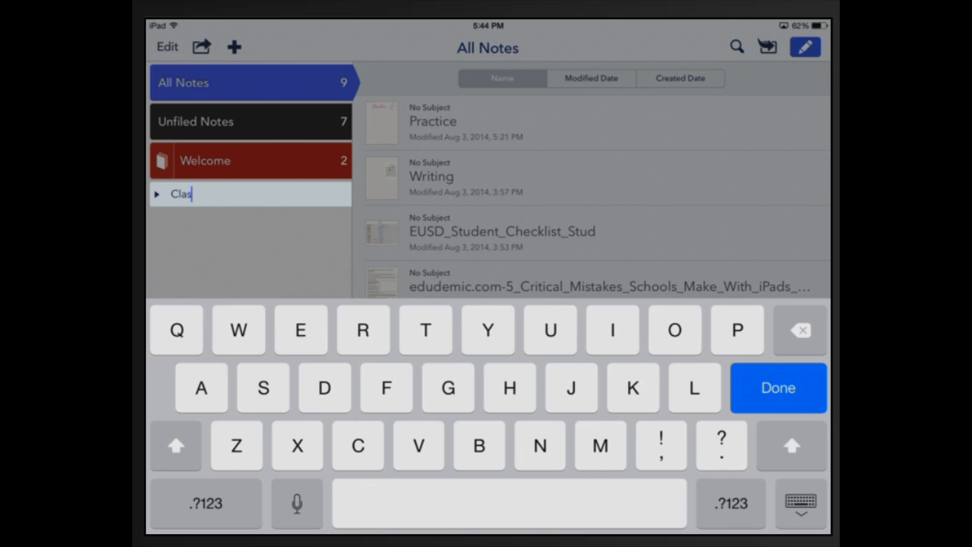
{"action": "left_click", "coordinate": [777, 387]}
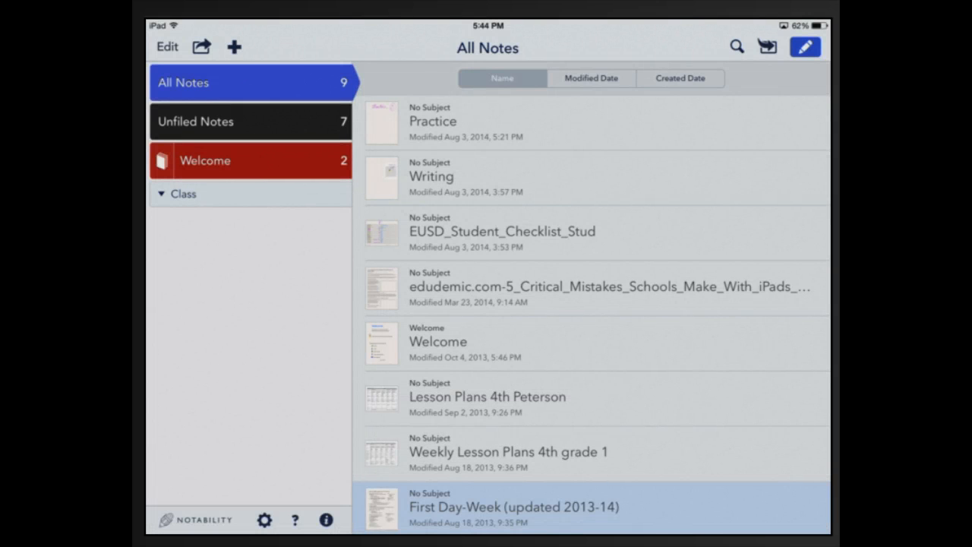
Create the Lessons and Students subjects under the Class divider
{"action": "left_click", "coordinate": [234, 46]}
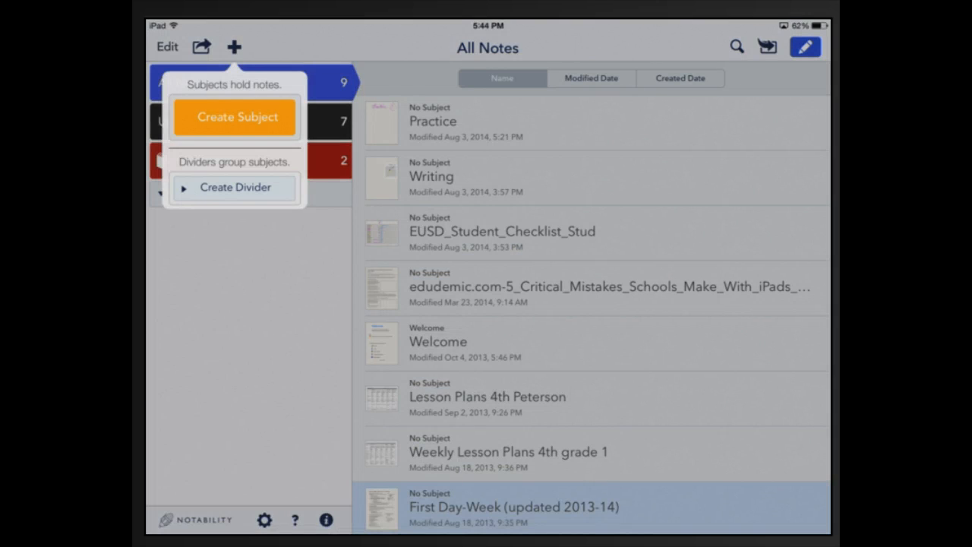
{"action": "left_click", "coordinate": [235, 117]}
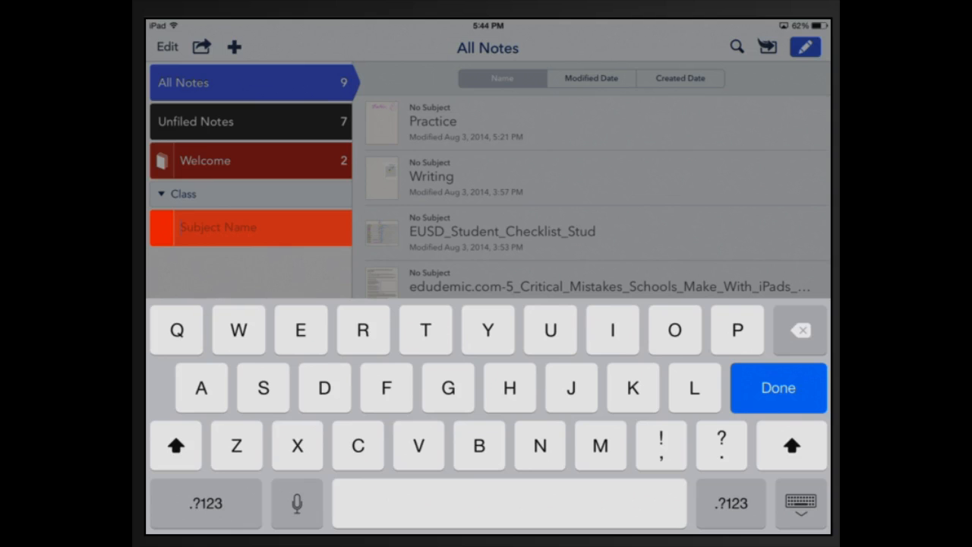
{"action": "type", "text": "L"}
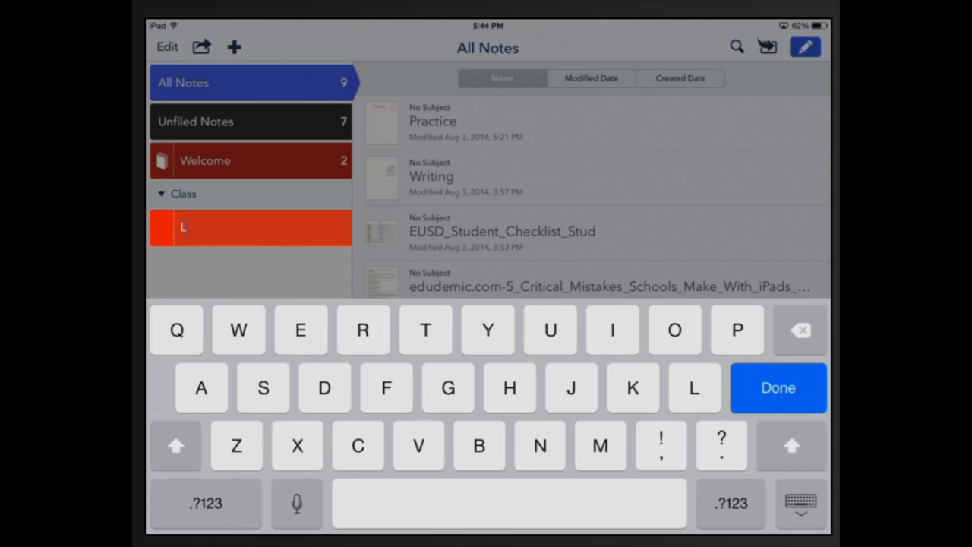
{"action": "type", "text": "essons"}
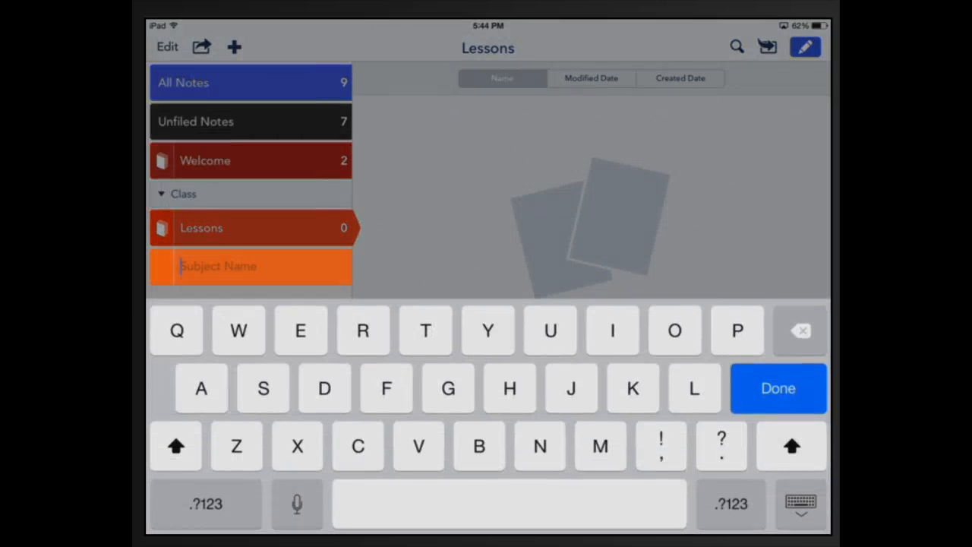
{"action": "type", "text": "S"}
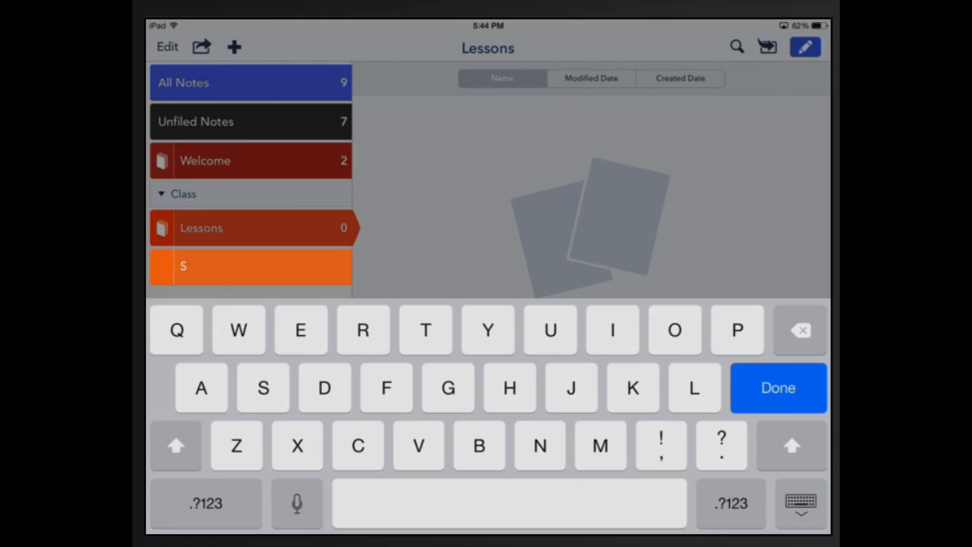
{"action": "left_click", "coordinate": [549, 329]}
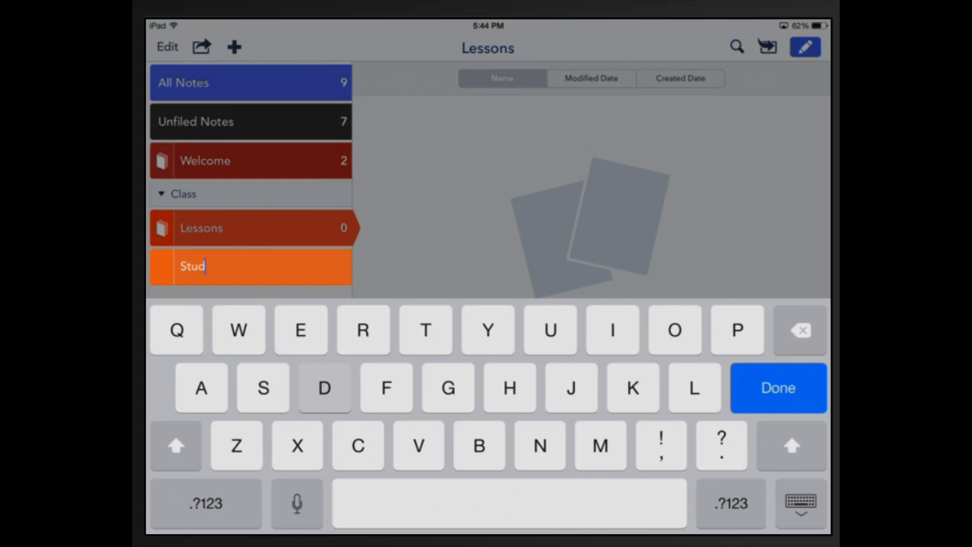
{"action": "type", "text": "ents"}
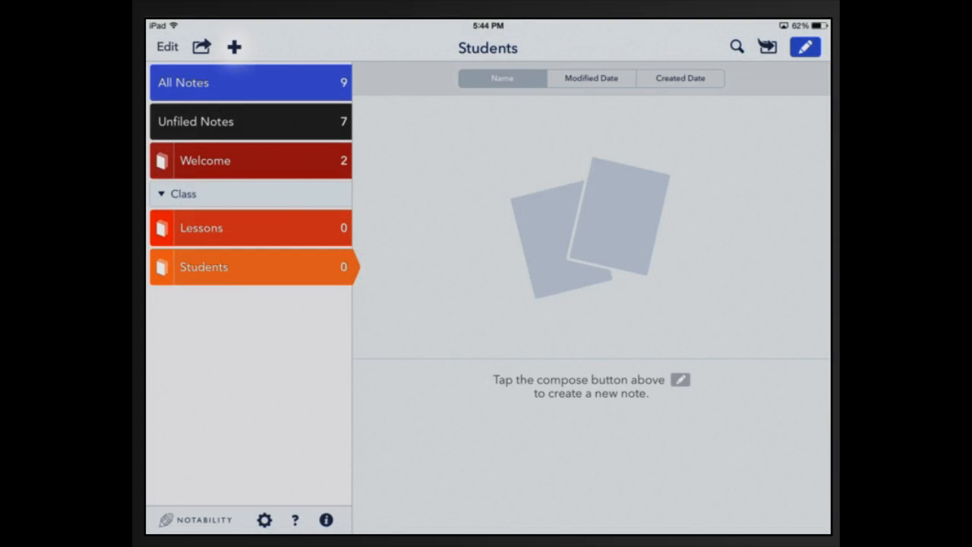
Create the Writing and Math subjects under the Class divider
{"action": "left_click", "coordinate": [234, 46]}
{"action": "type", "text": "Writing"}
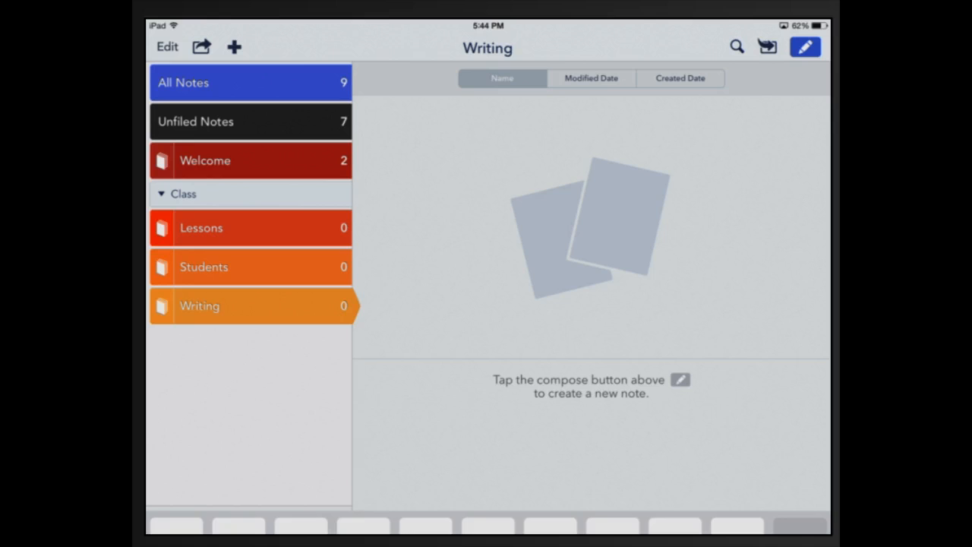
{"action": "left_click", "coordinate": [234, 46]}
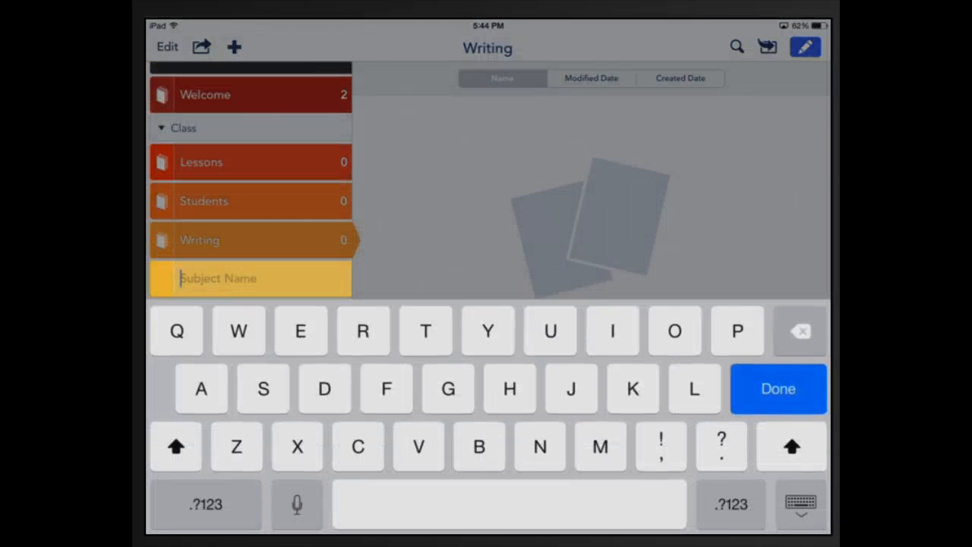
{"action": "type", "text": "Math"}
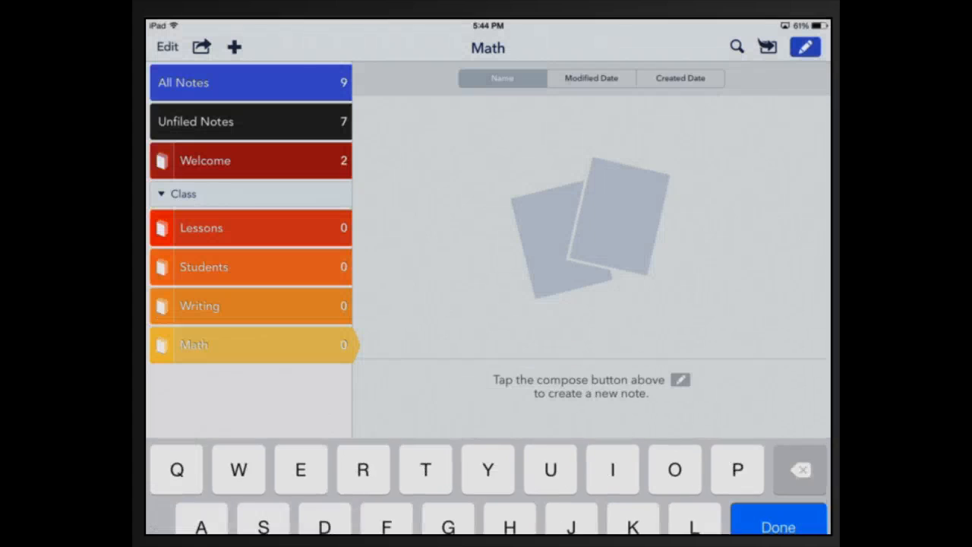
Start a second divider below Math and name it Personal
{"action": "left_click", "coordinate": [233, 46]}
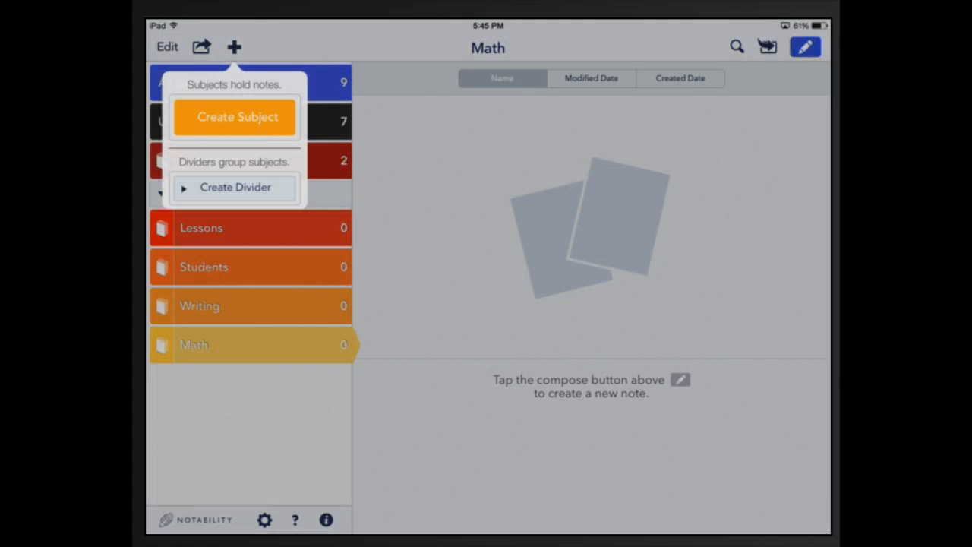
{"action": "left_click", "coordinate": [234, 188]}
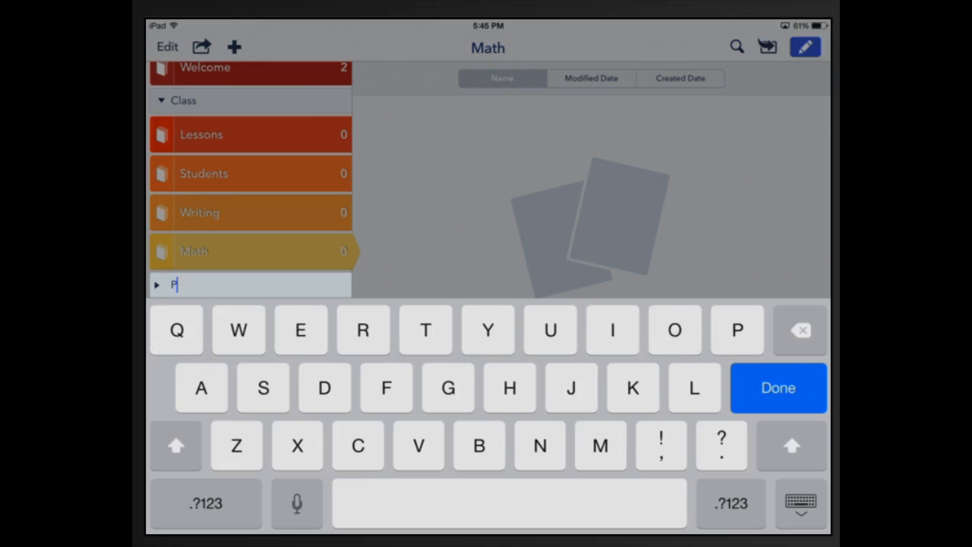
{"action": "type", "text": "erson"}
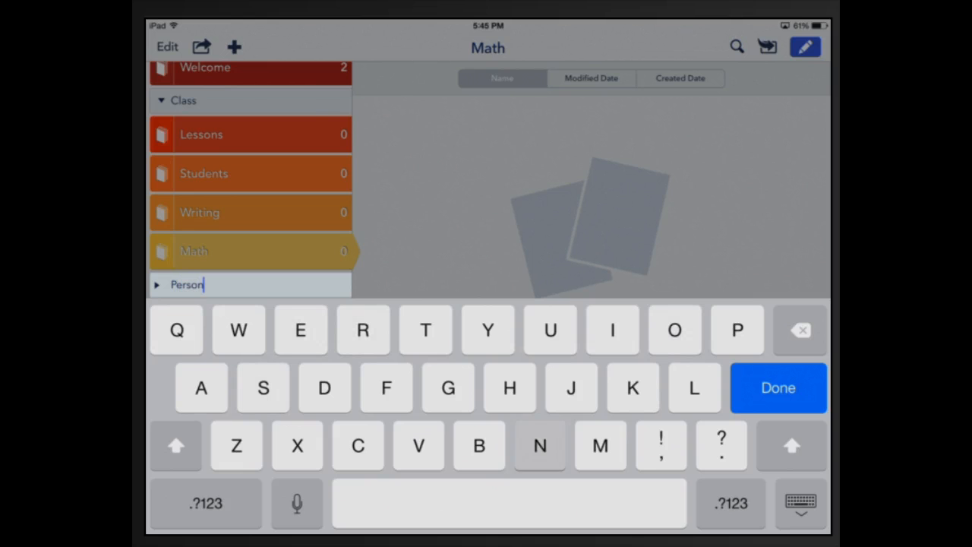
{"action": "type", "text": "al"}
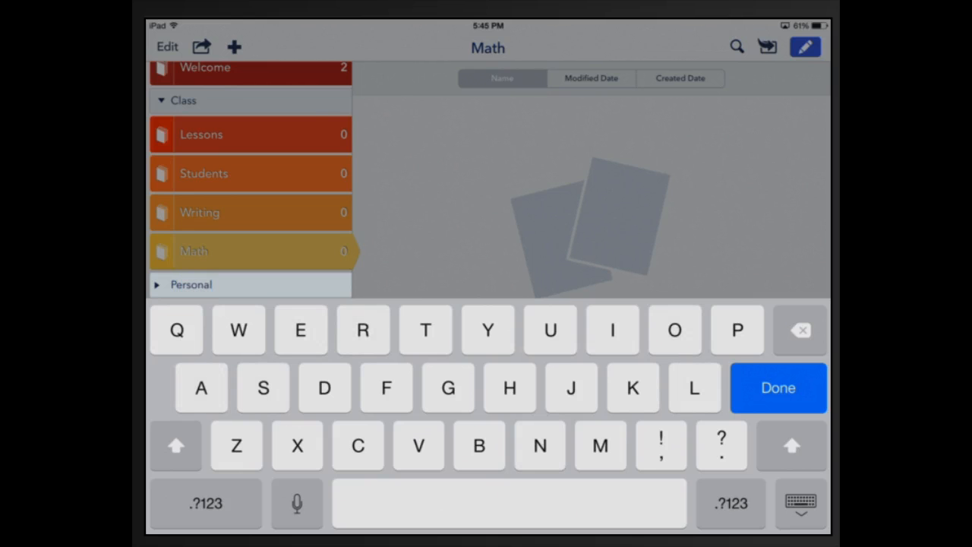
Create the Readings and Practice subjects under the Personal divider
{"action": "left_click", "coordinate": [234, 46]}
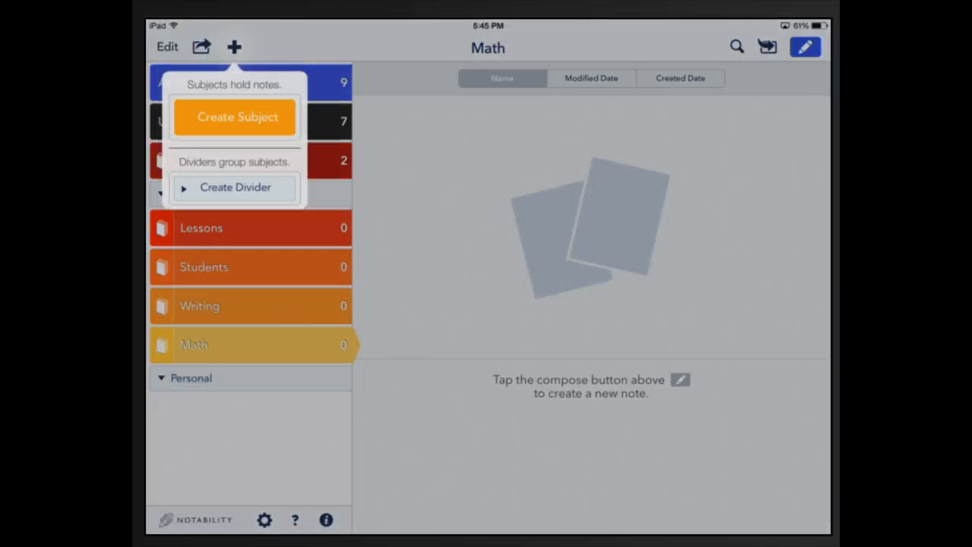
{"action": "left_click", "coordinate": [234, 117]}
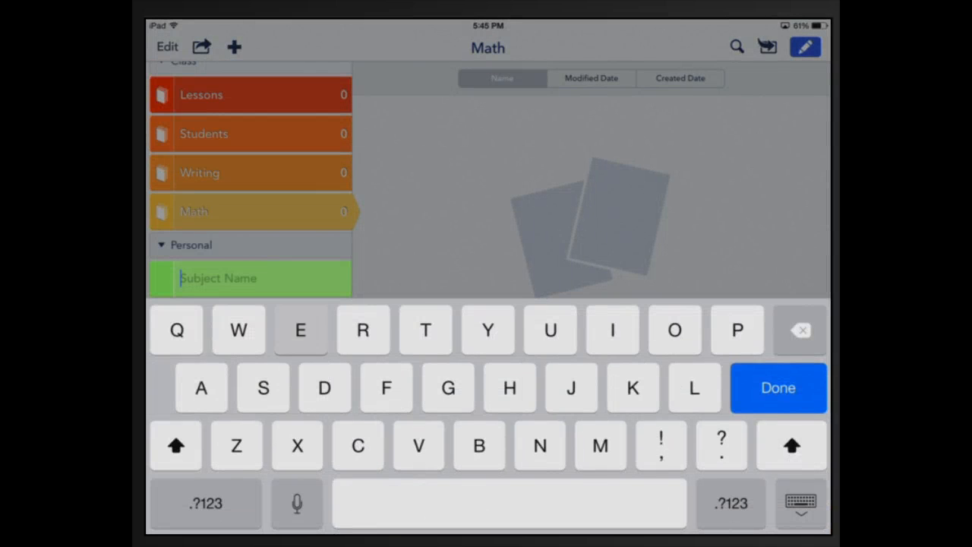
{"action": "type", "text": "Read"}
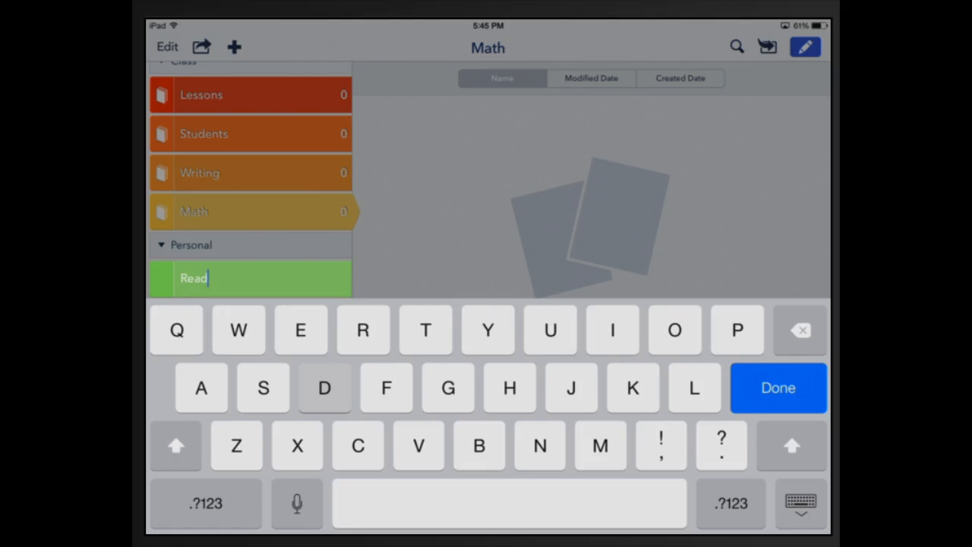
{"action": "type", "text": "ings"}
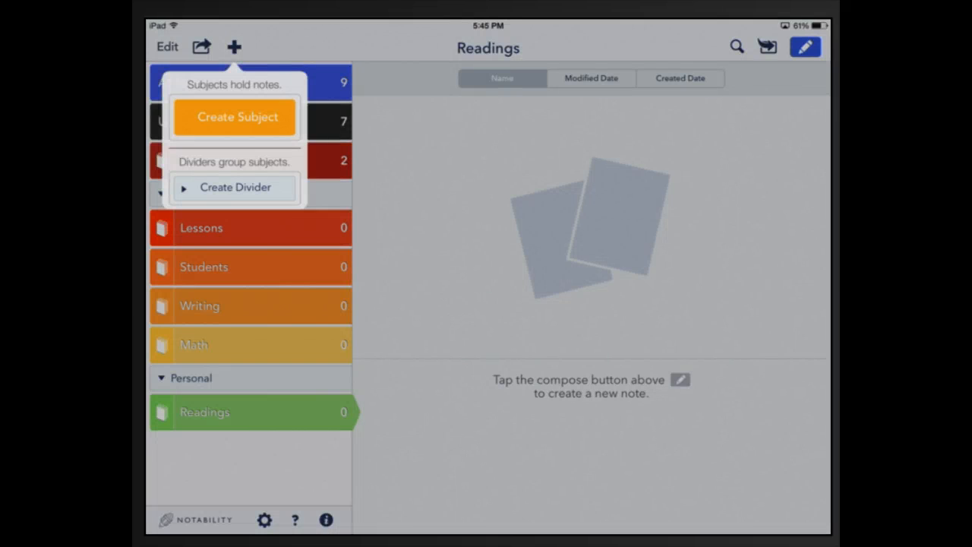
{"action": "left_click", "coordinate": [234, 117]}
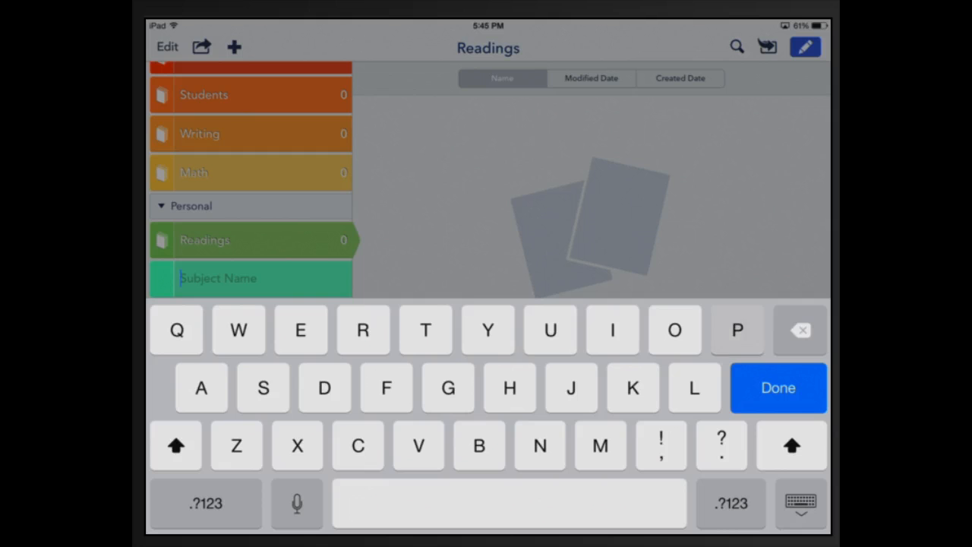
{"action": "type", "text": "Prac"}
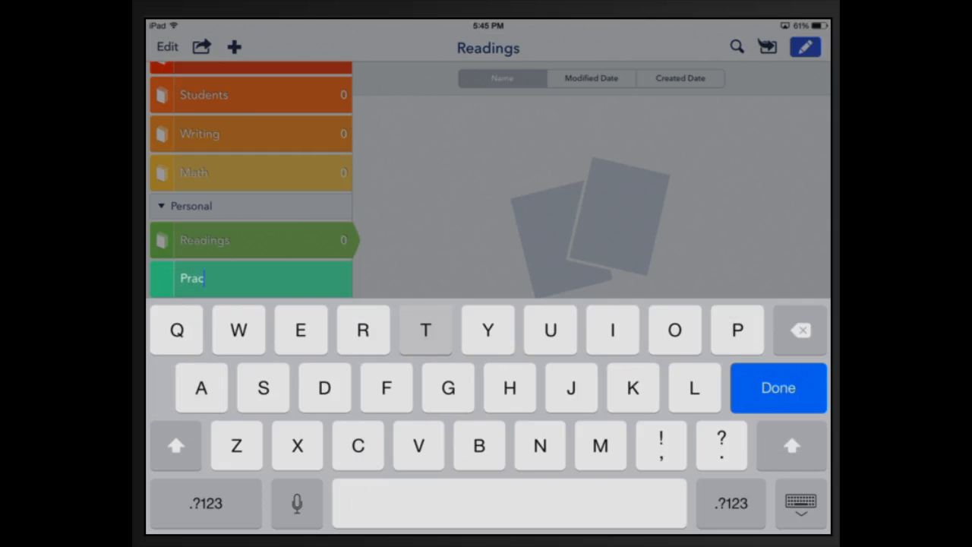
{"action": "type", "text": "tice"}
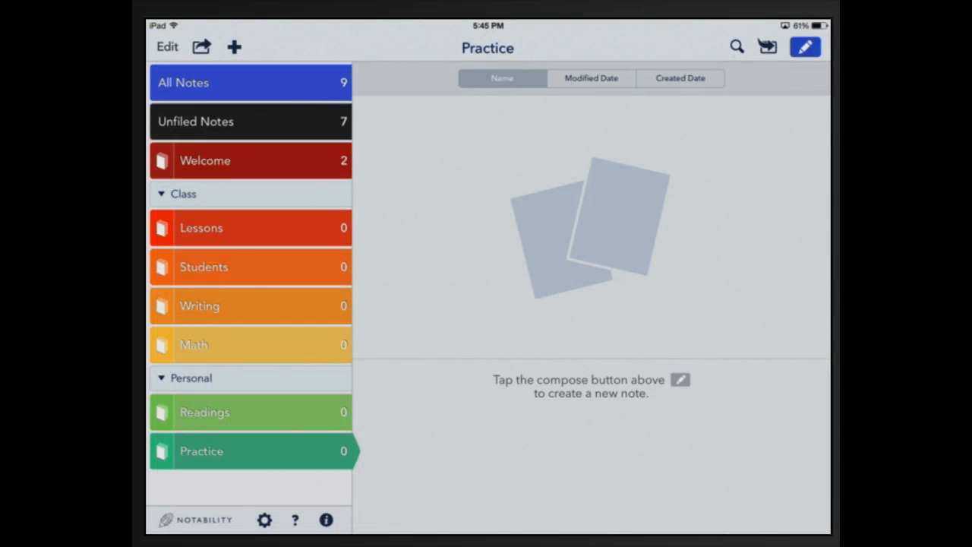
Show the seven Unfiled Notes in edit mode, ready for selection
{"action": "left_click", "coordinate": [251, 121]}
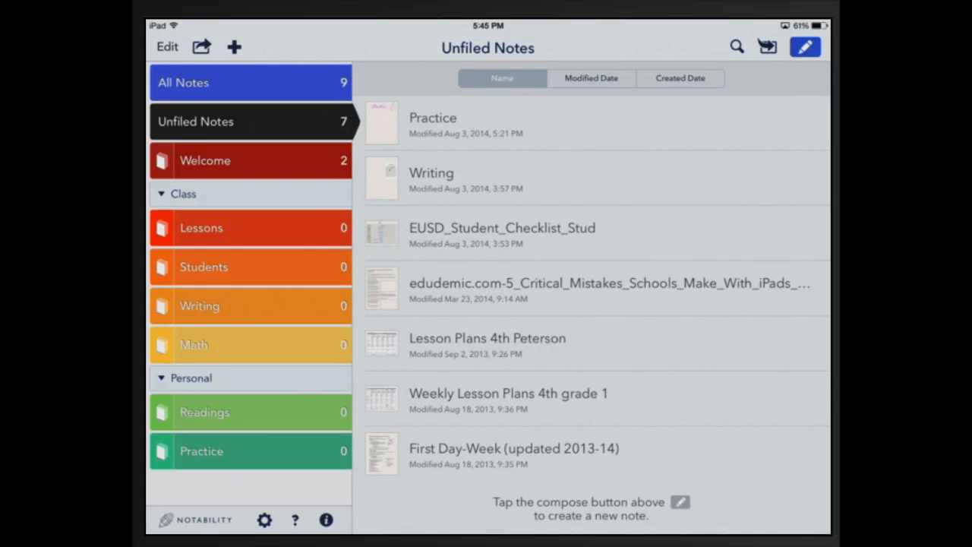
{"action": "left_click", "coordinate": [166, 46]}
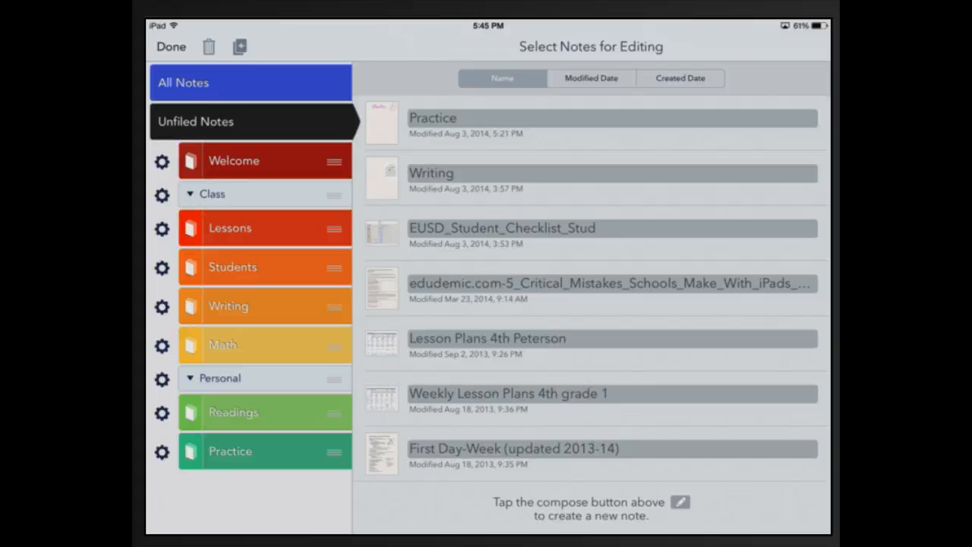
File the lesson plans into Lessons, and the remaining notes into Practice, Students, Writing and Readings
{"action": "left_click", "coordinate": [487, 338]}
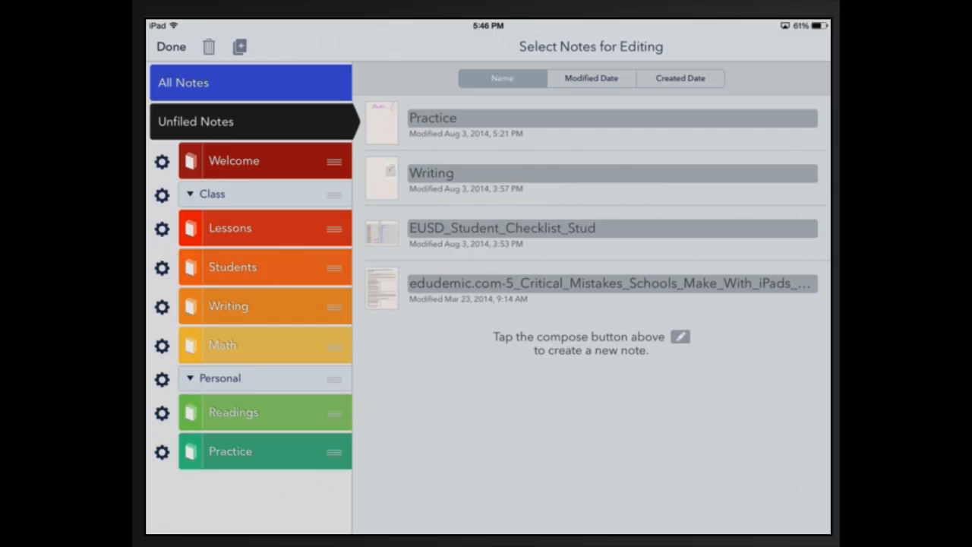
{"action": "left_click", "coordinate": [611, 228]}
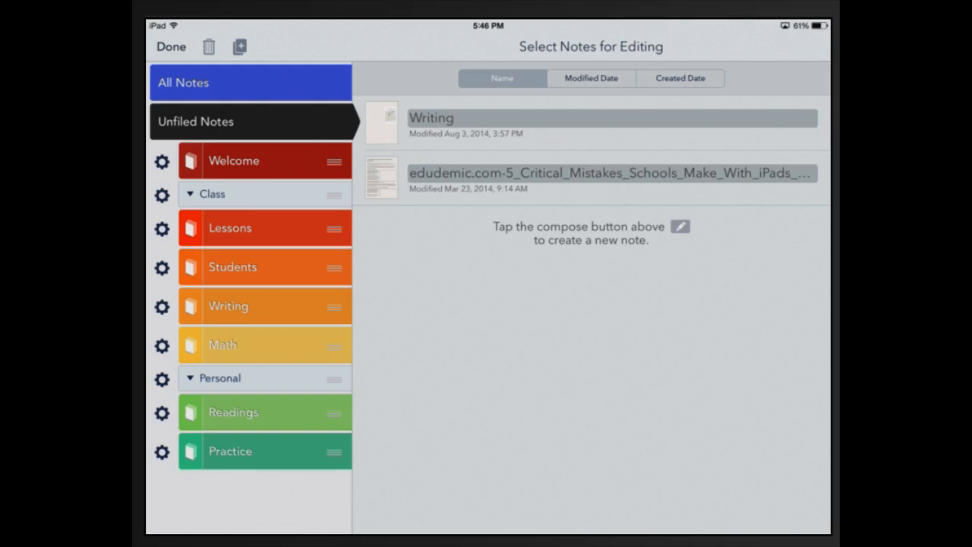
{"action": "left_click", "coordinate": [592, 123]}
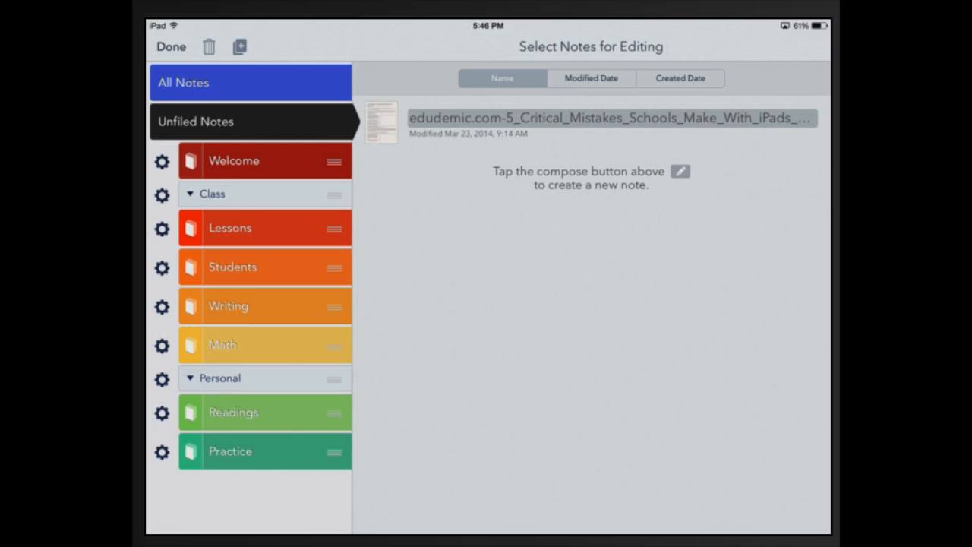
{"action": "left_click", "coordinate": [592, 118]}
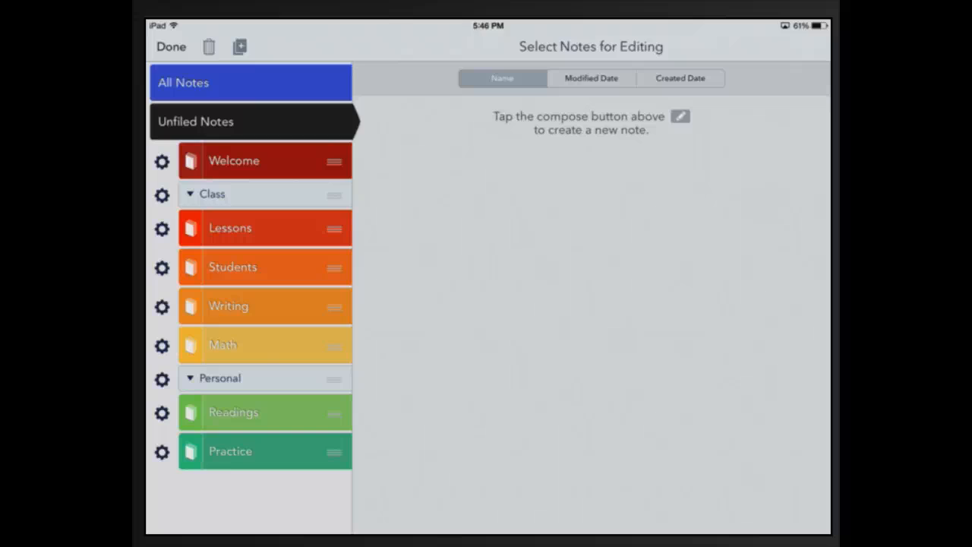
Recolor the Students subject blue via its settings, glancing at Icon and Password
{"action": "left_click", "coordinate": [162, 267]}
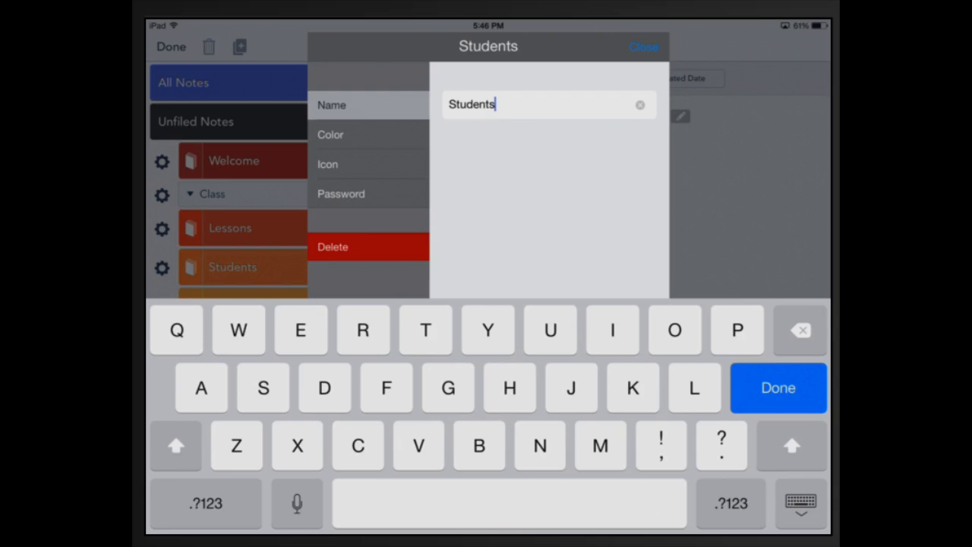
{"action": "left_click", "coordinate": [330, 135]}
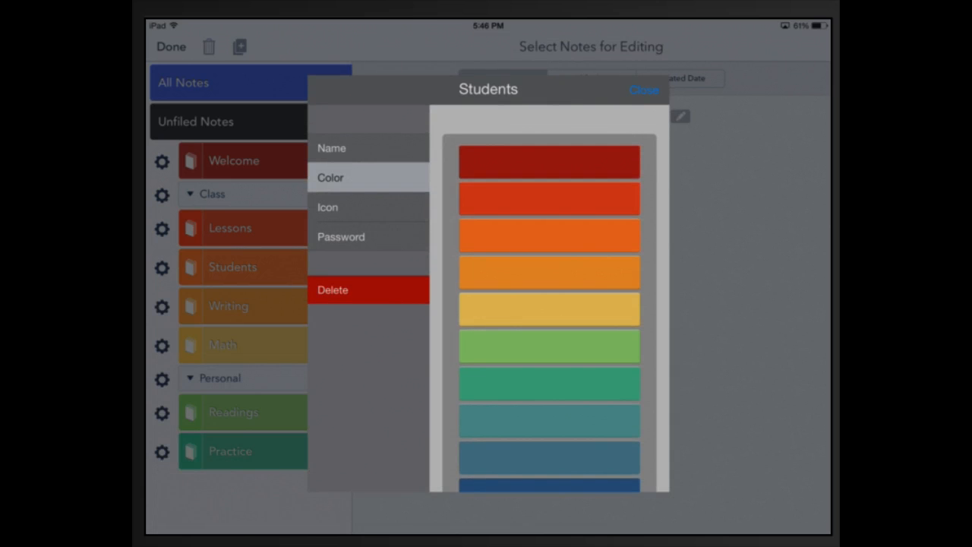
{"action": "left_click", "coordinate": [548, 456]}
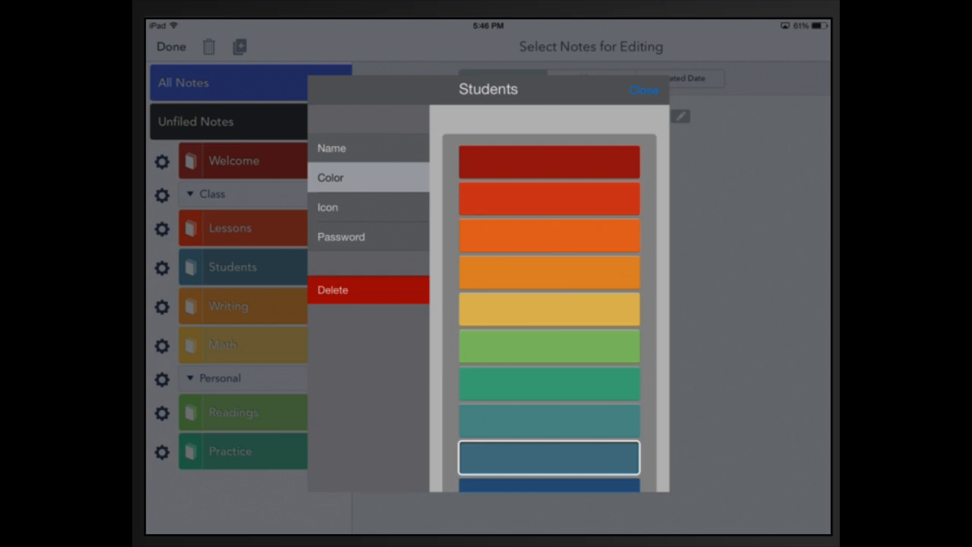
{"action": "left_click", "coordinate": [327, 207]}
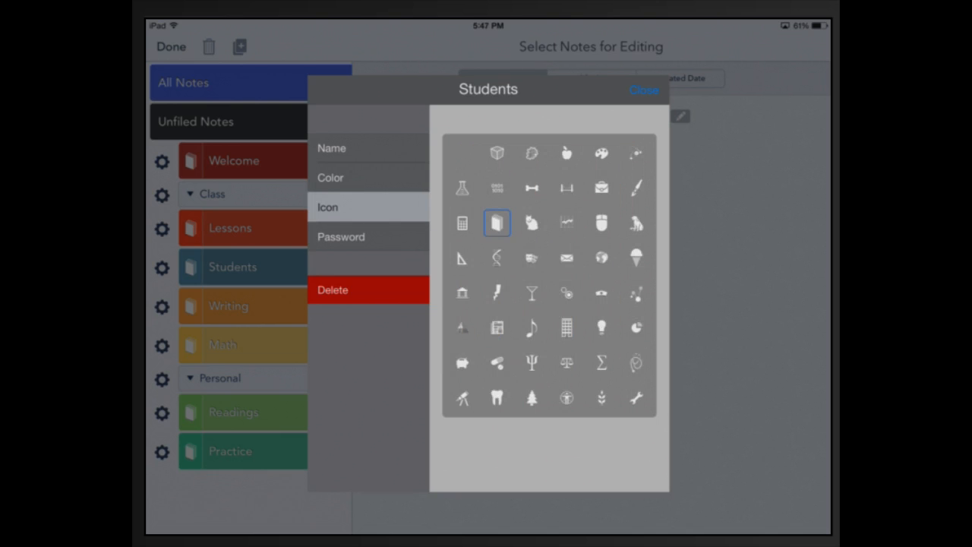
{"action": "left_click", "coordinate": [341, 237]}
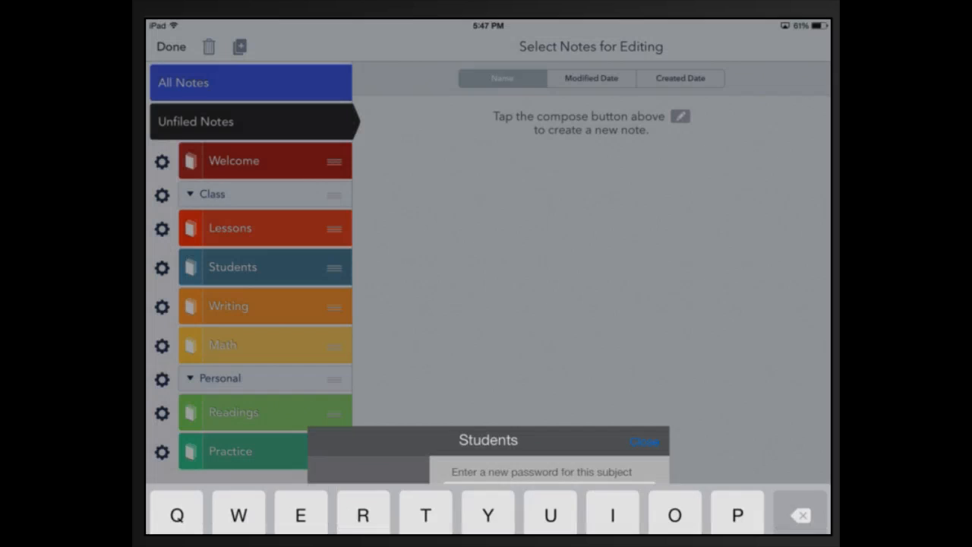
{"action": "left_click", "coordinate": [644, 441]}
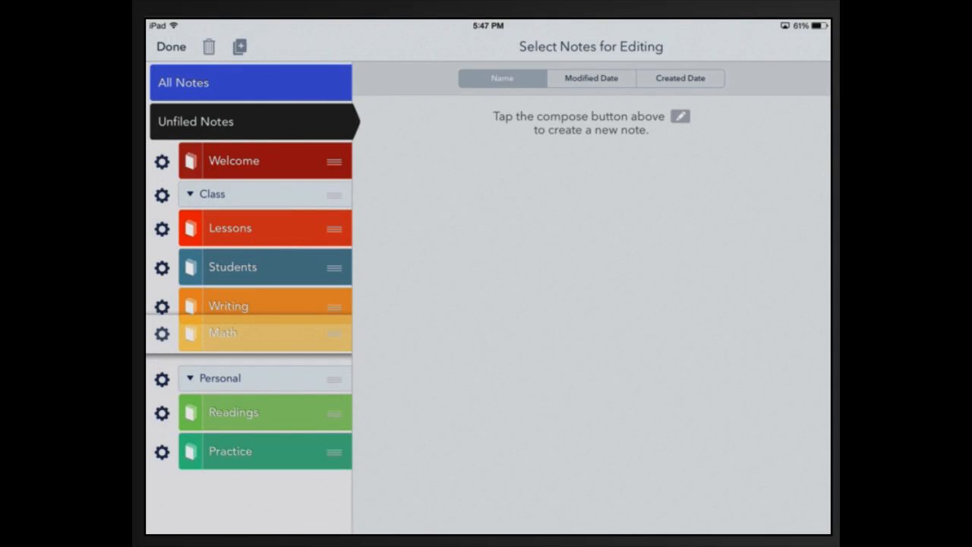
Drag Math above Writing under the Class divider
{"action": "left_click_drag", "start_coordinate": [334, 306], "coordinate": [334, 345]}
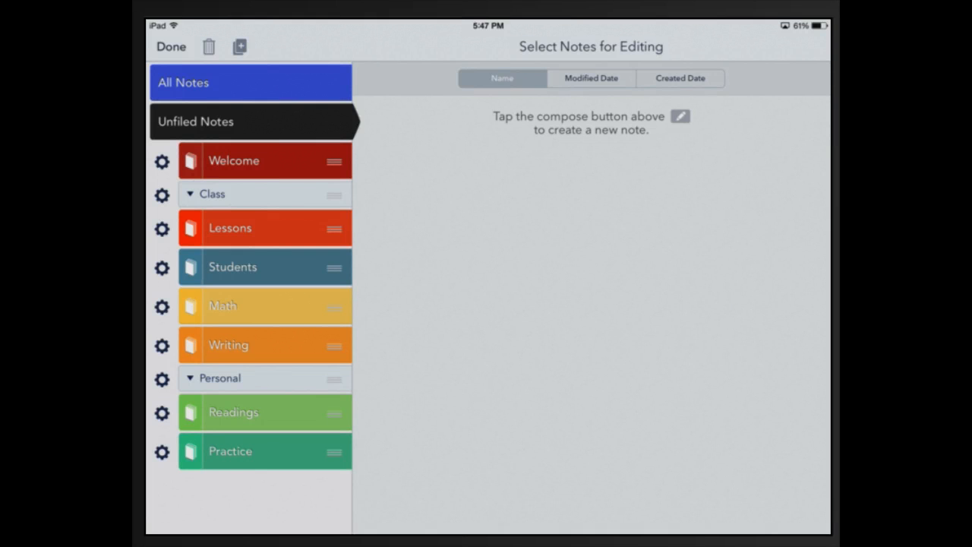
Begin deleting Practice, cancel at the warning to keep its note, and leave edit mode
{"action": "left_click", "coordinate": [162, 451]}
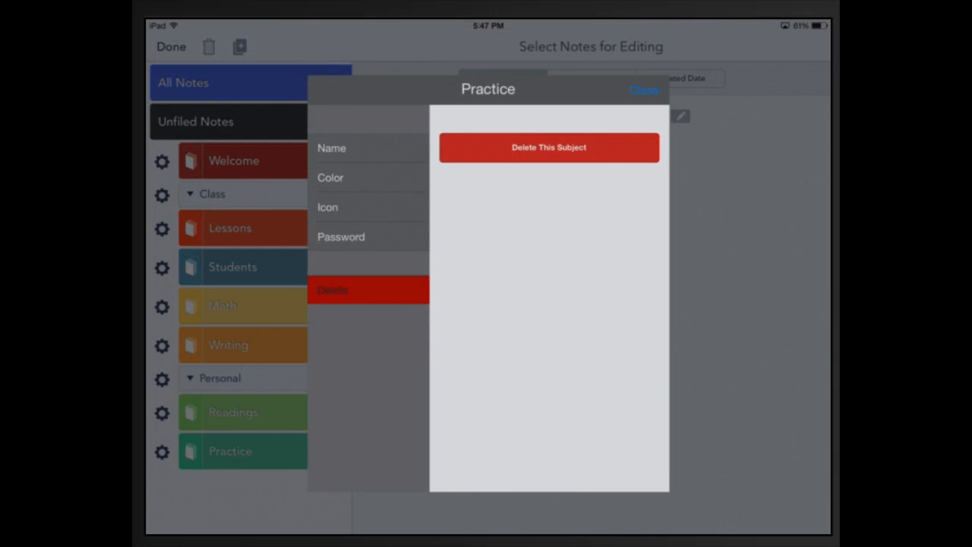
{"action": "left_click", "coordinate": [549, 147]}
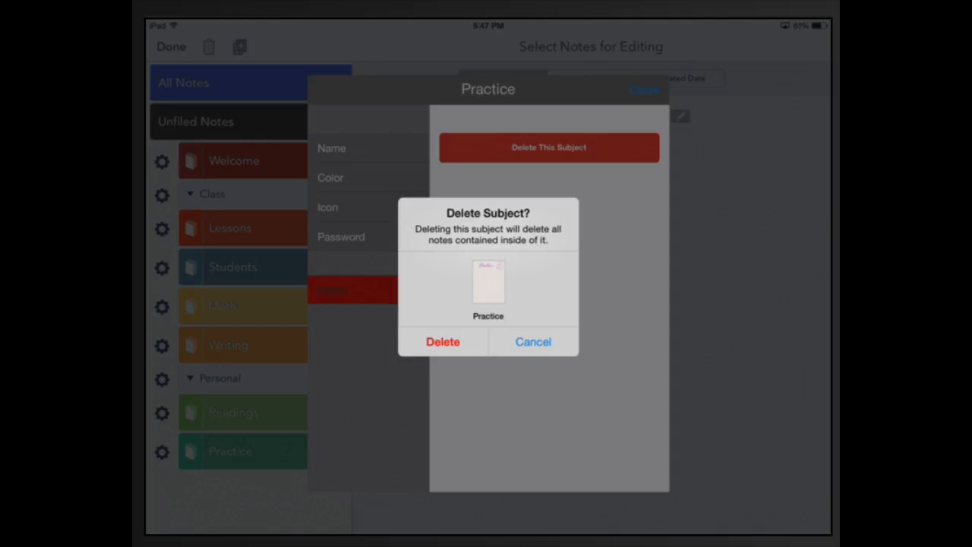
{"action": "left_click", "coordinate": [532, 341]}
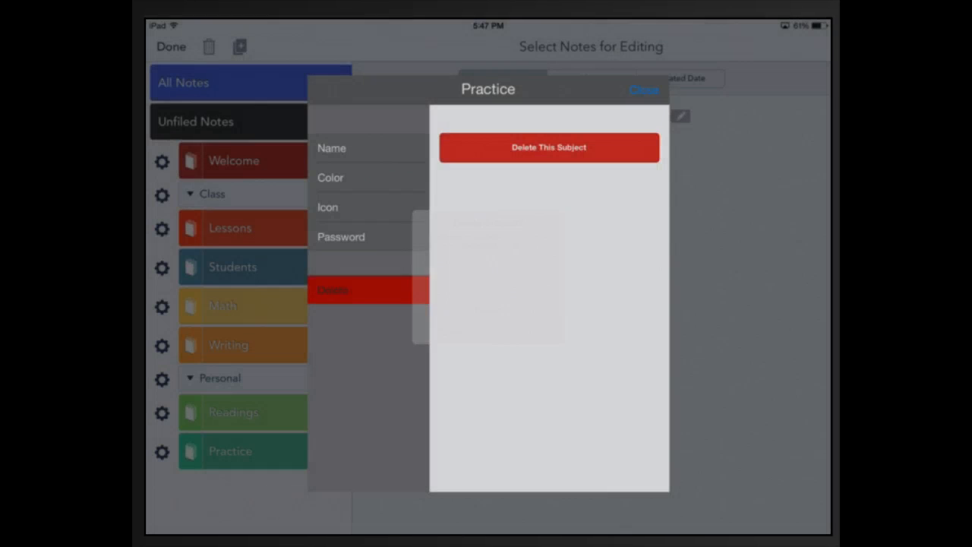
{"action": "left_click", "coordinate": [644, 90]}
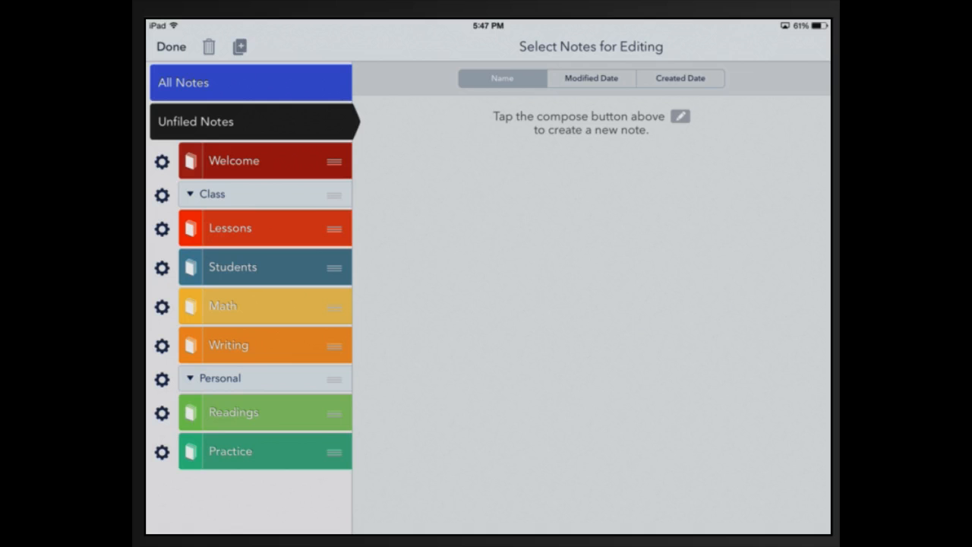
{"action": "left_click", "coordinate": [171, 46]}
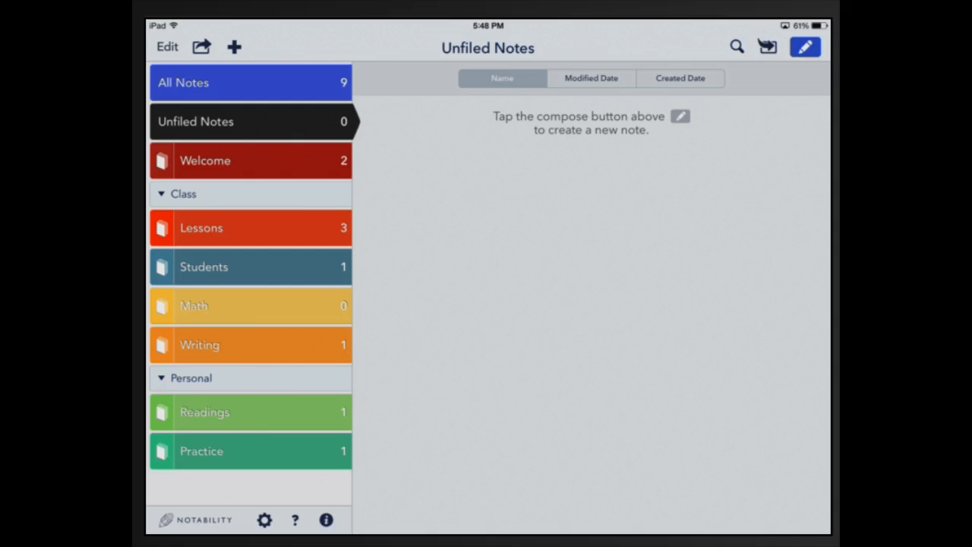
Delete the Practice subject so its note lands in Unfiled Notes, then leave edit mode
{"action": "left_click", "coordinate": [166, 46]}
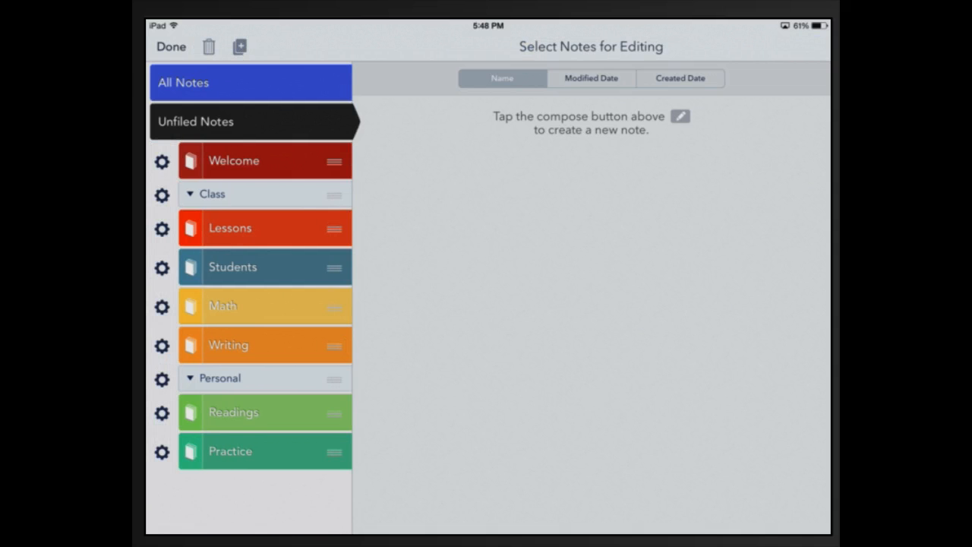
{"action": "left_click", "coordinate": [230, 452]}
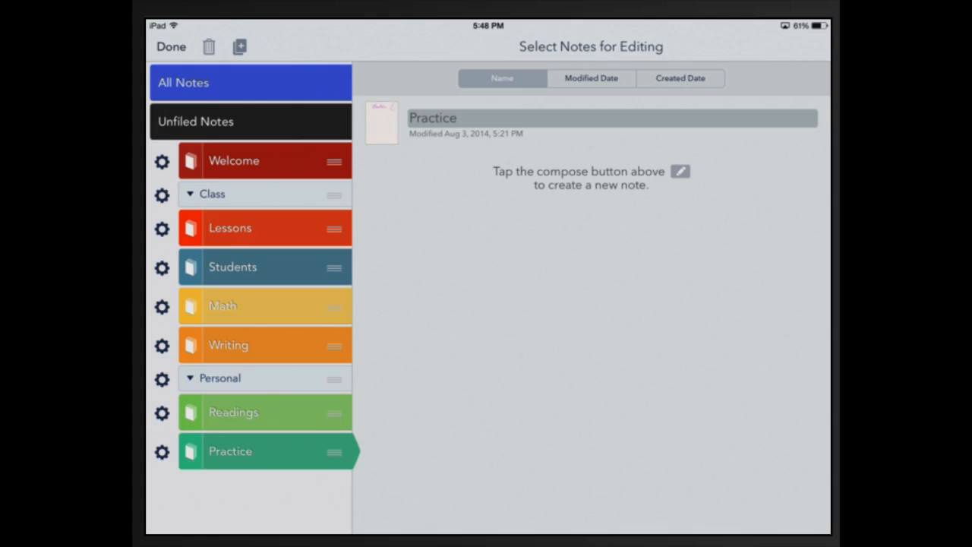
{"action": "left_click", "coordinate": [608, 121]}
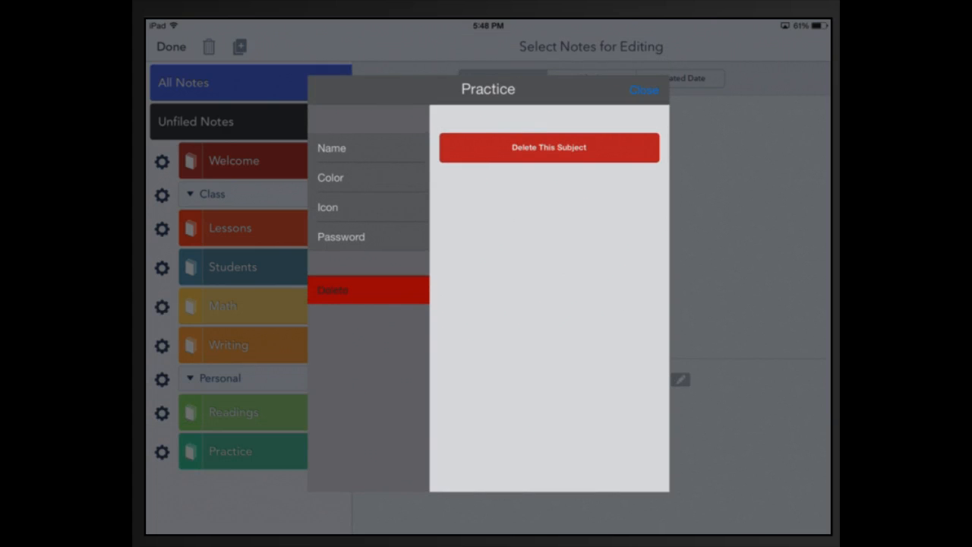
{"action": "left_click", "coordinate": [643, 89]}
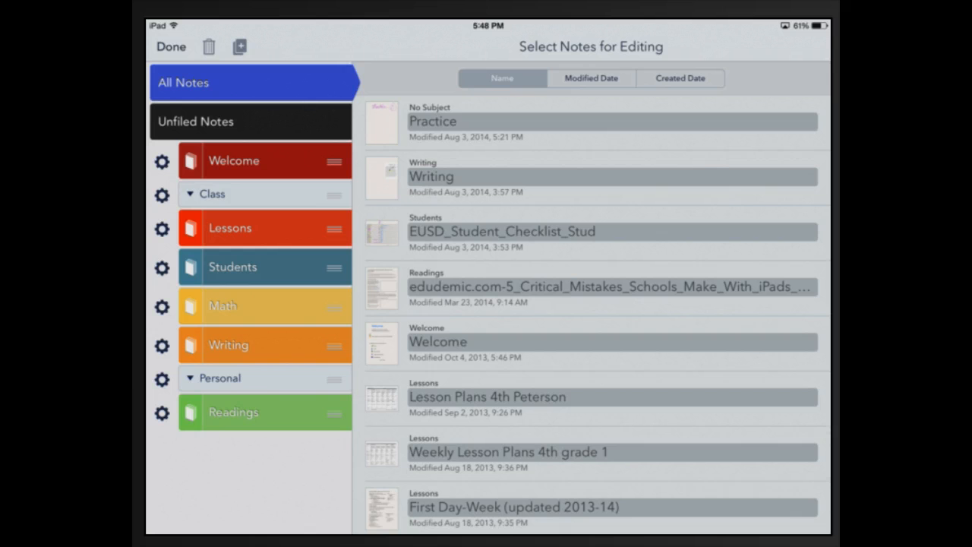
{"action": "left_click", "coordinate": [171, 46]}
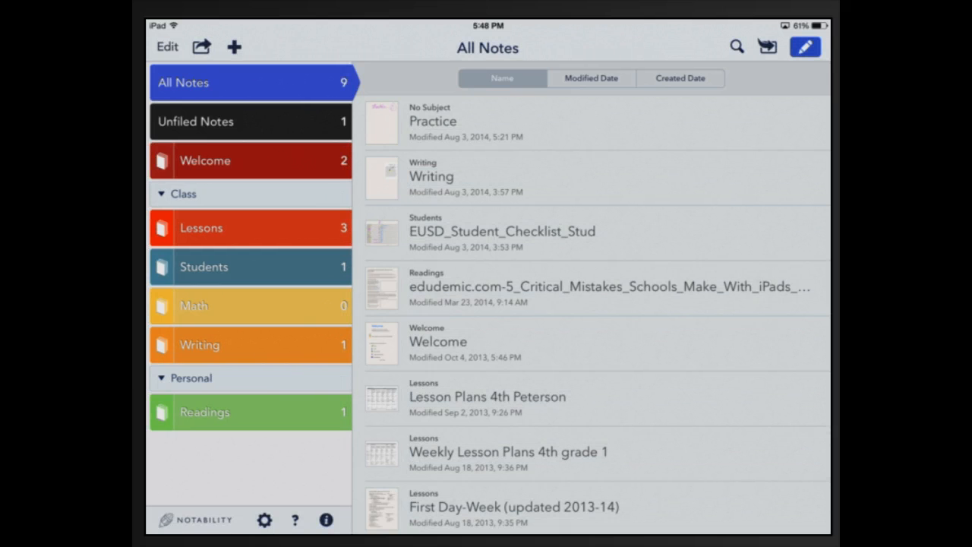